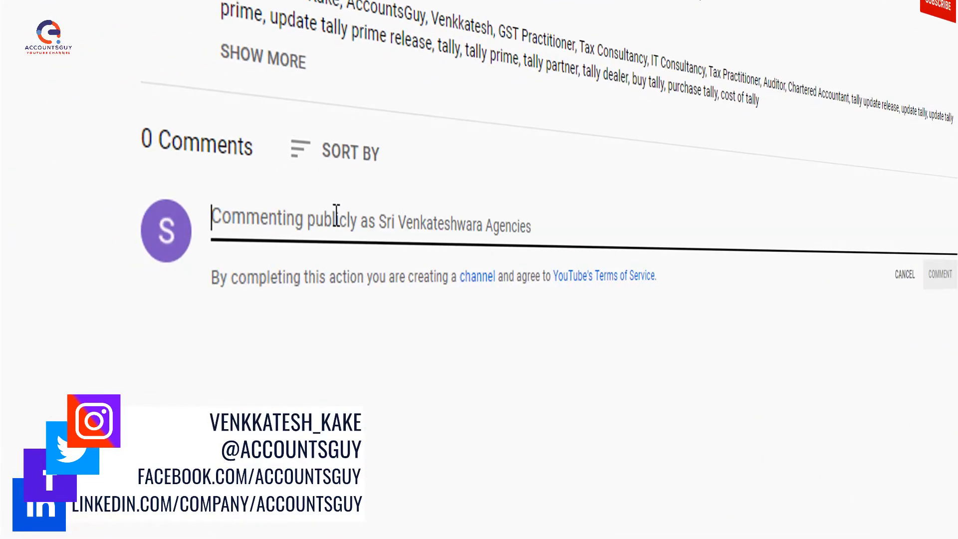
Step: Dismiss company login and start surrender from Help > Settings > License > Manage License
text(How to Surrender Tally Li)
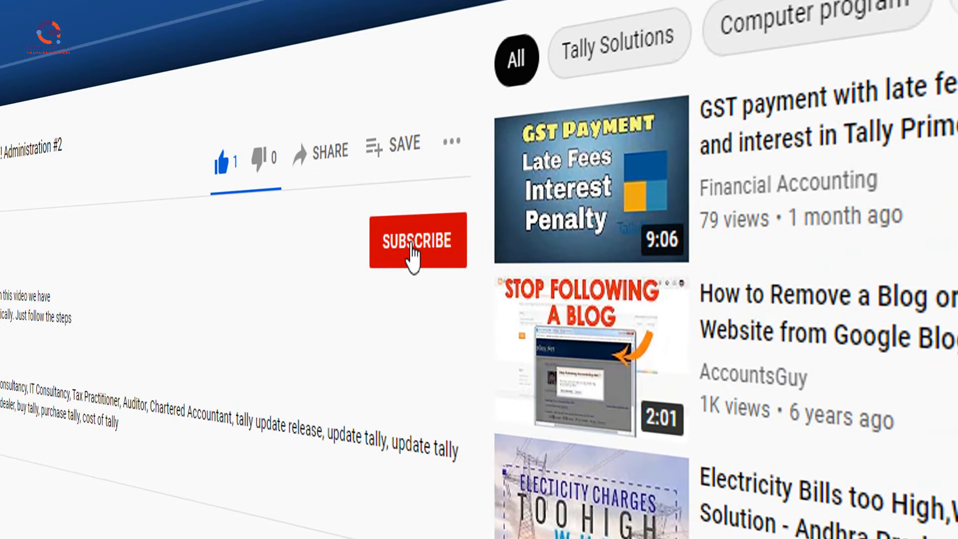
click(417, 240)
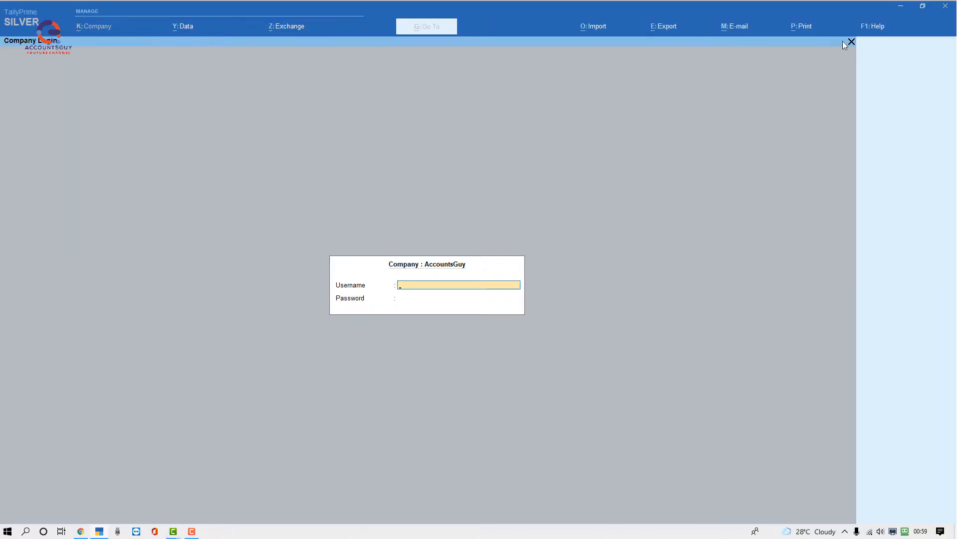
click(873, 26)
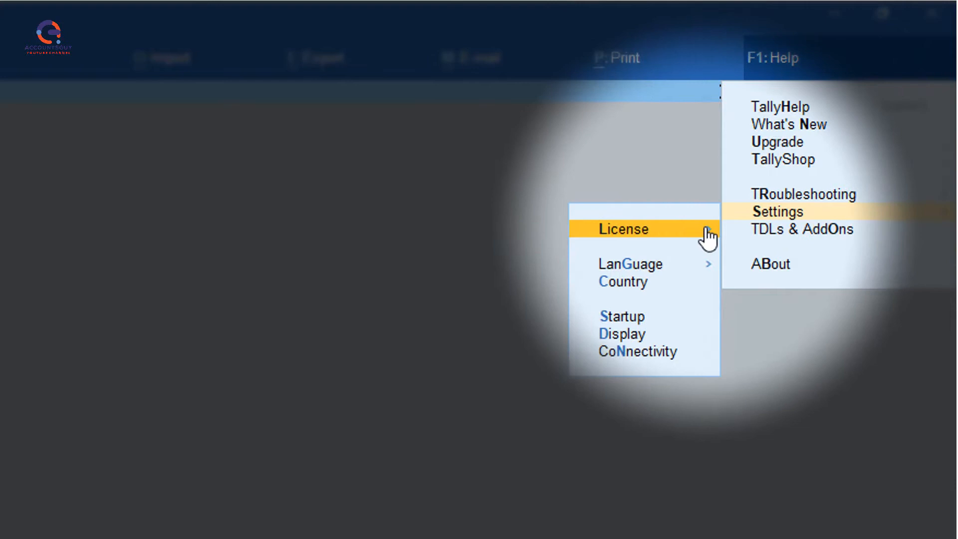
click(623, 228)
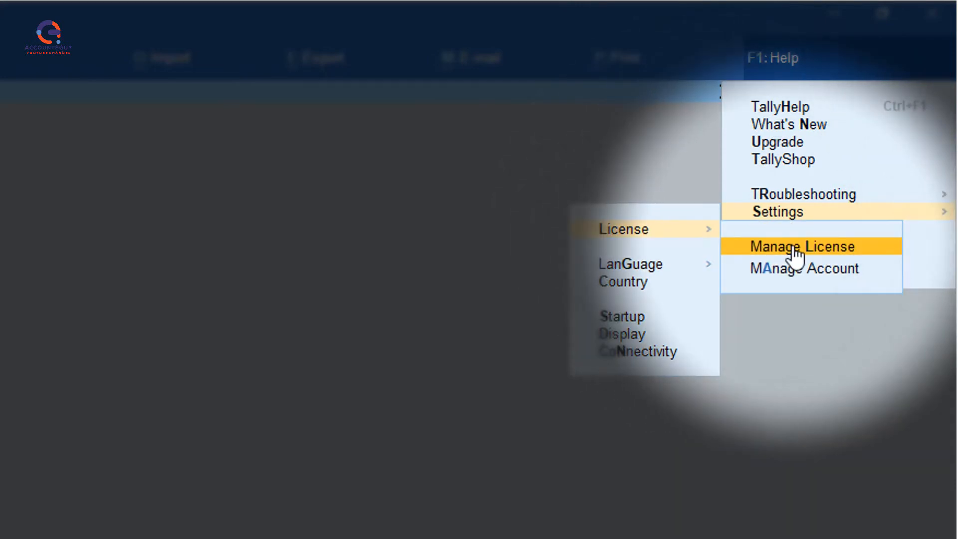
click(801, 246)
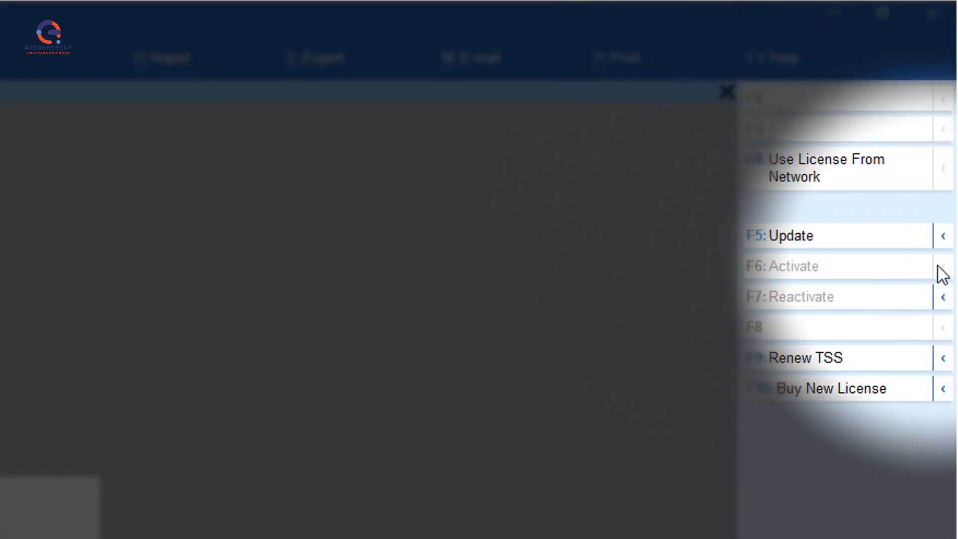
click(941, 296)
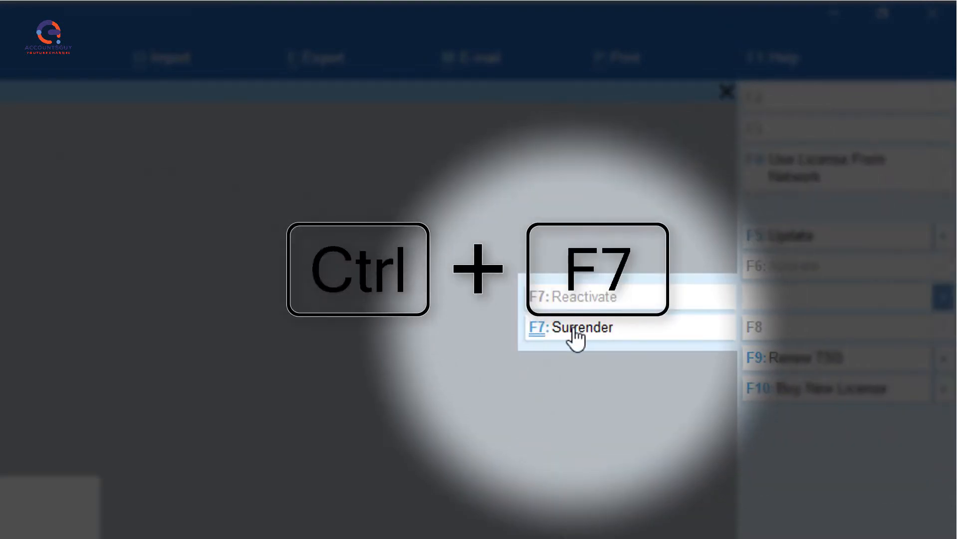
click(580, 328)
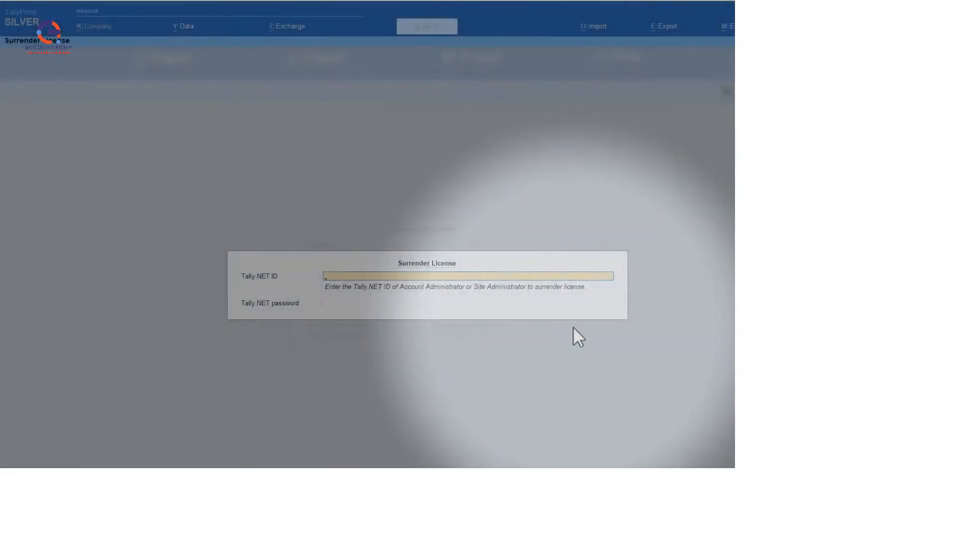
Step: Enter the Tally.NET ID and password, then answer Yes to surrender the license
text(advi)
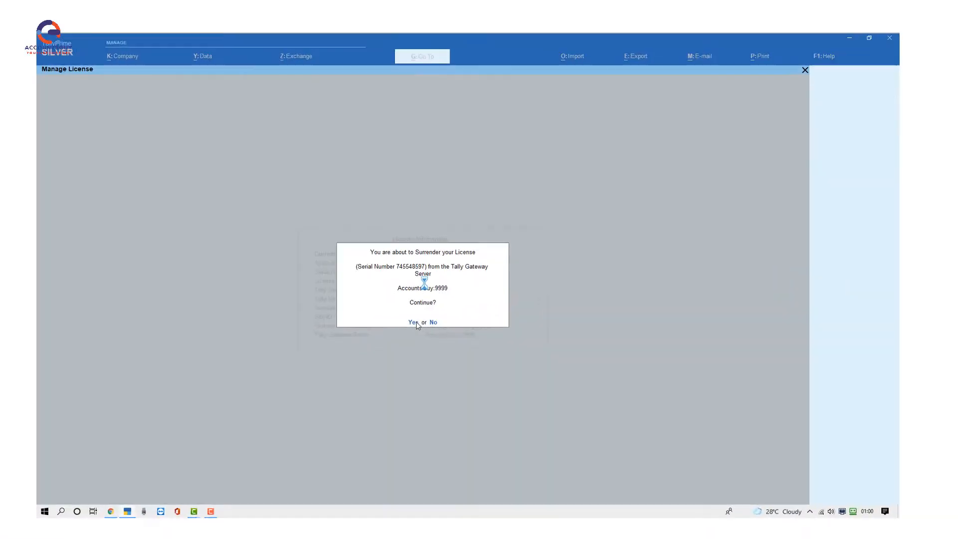
click(413, 322)
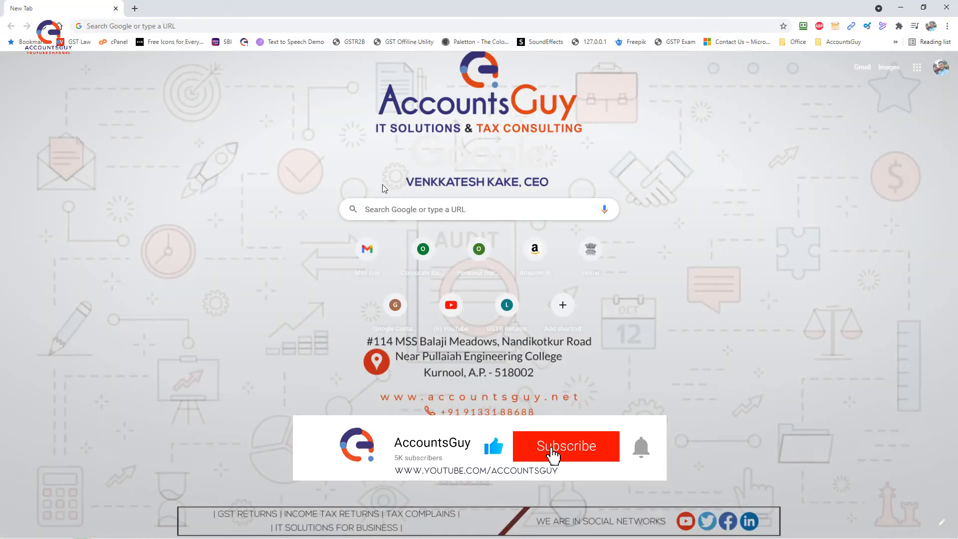
Step: Load the tallysolutions website from a new Chrome tab's address bar
click(565, 445)
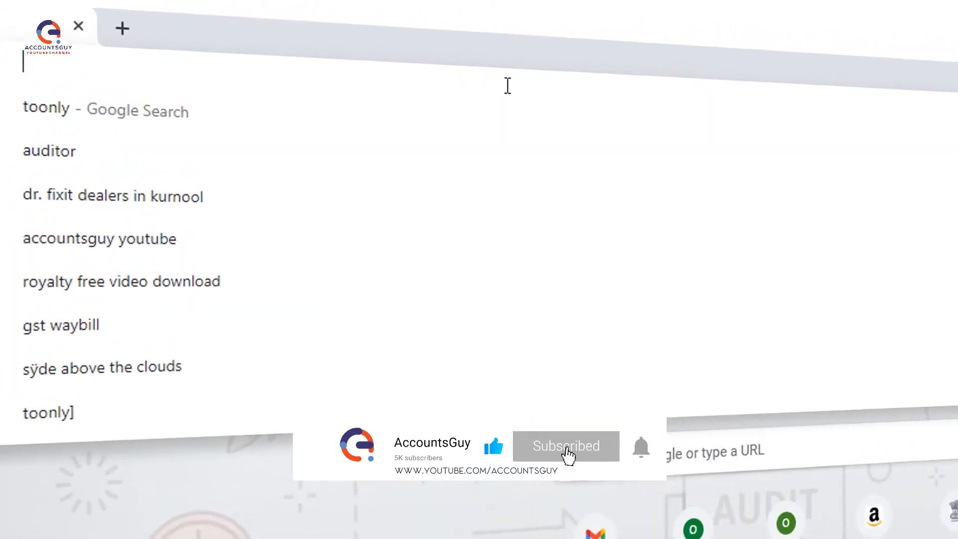
text(tallysolutions)
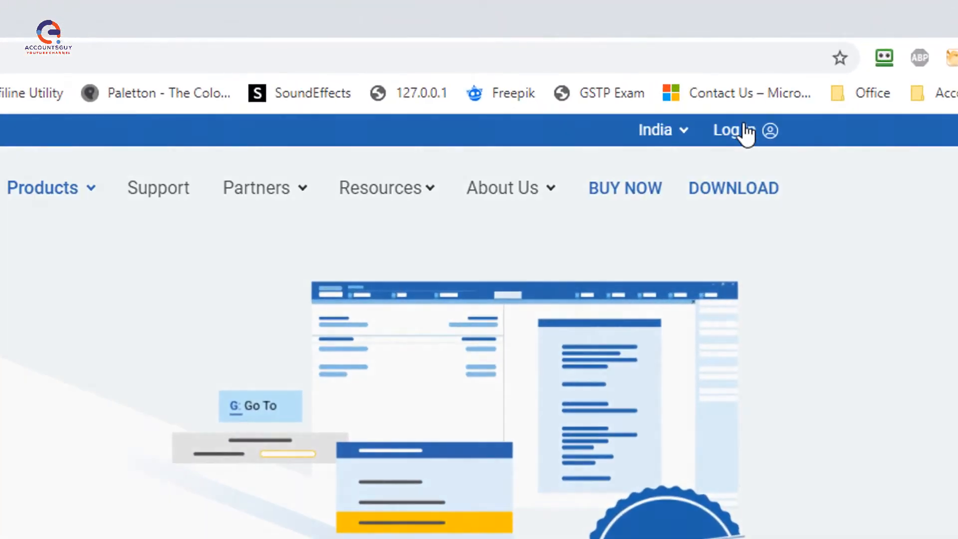
Step: Log in to the Tally portal using the saved autofill Tally.NET credentials
click(729, 130)
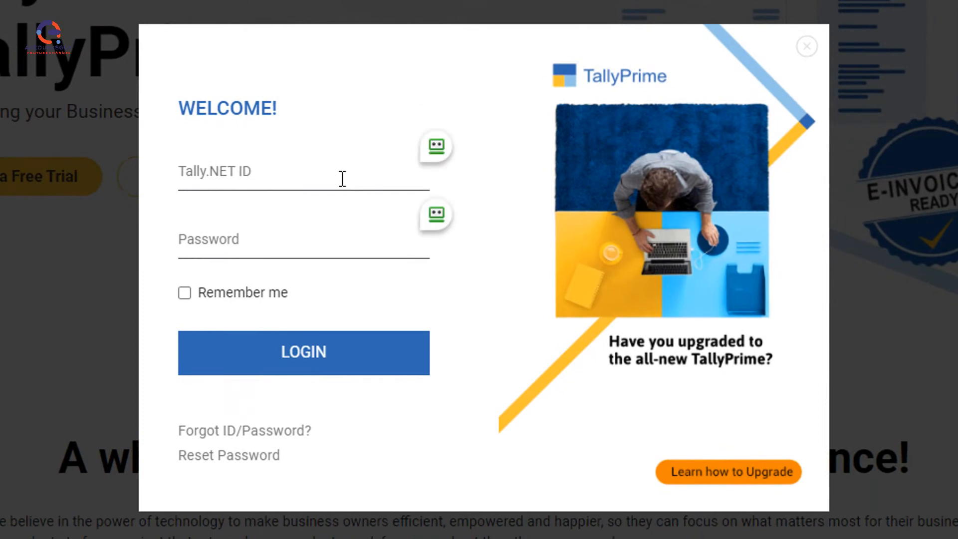
click(275, 171)
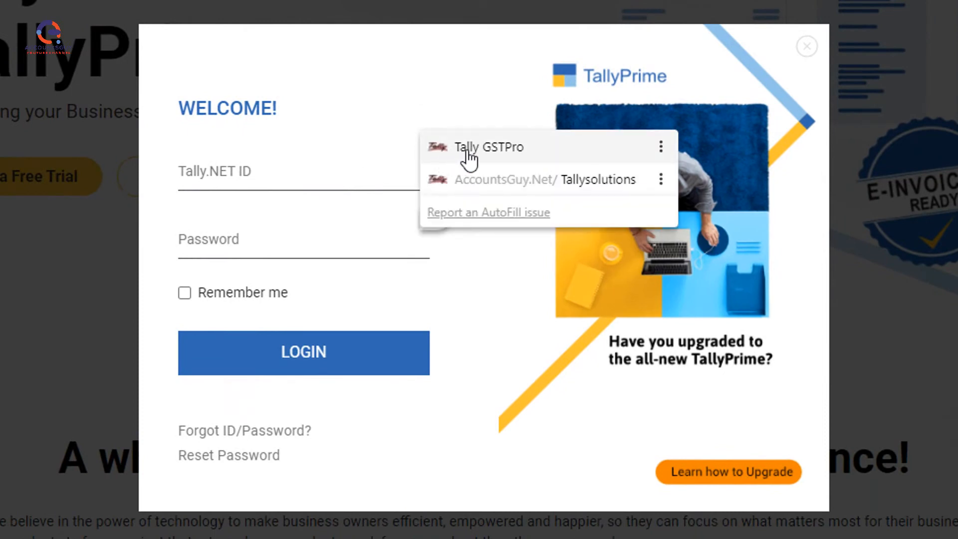
click(489, 147)
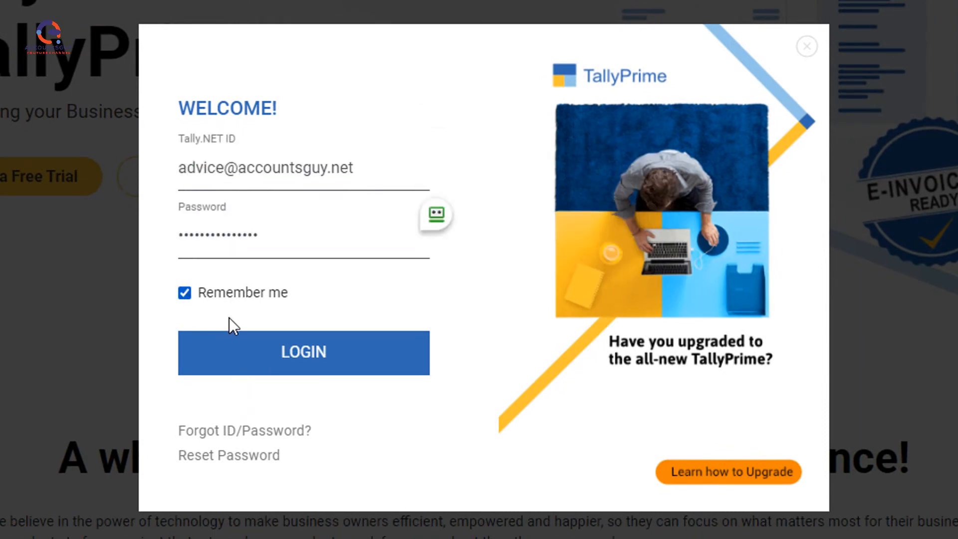
click(303, 352)
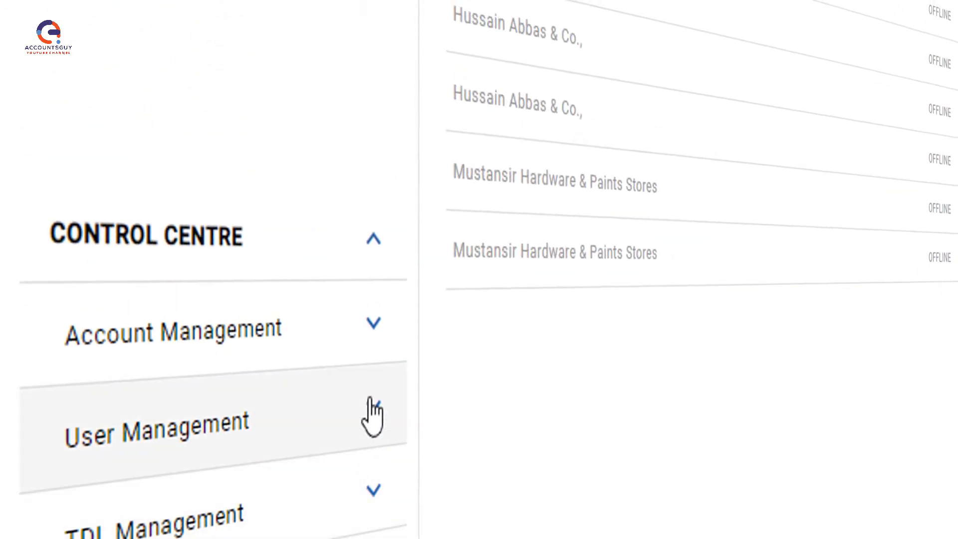
Step: Open the Silver license details in Control Centre and choose Surrender License
click(173, 329)
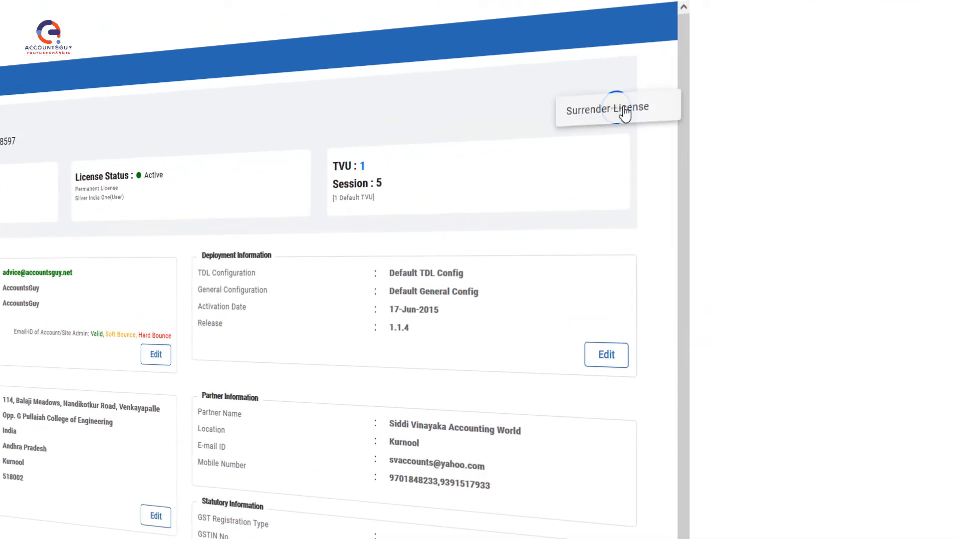
click(607, 108)
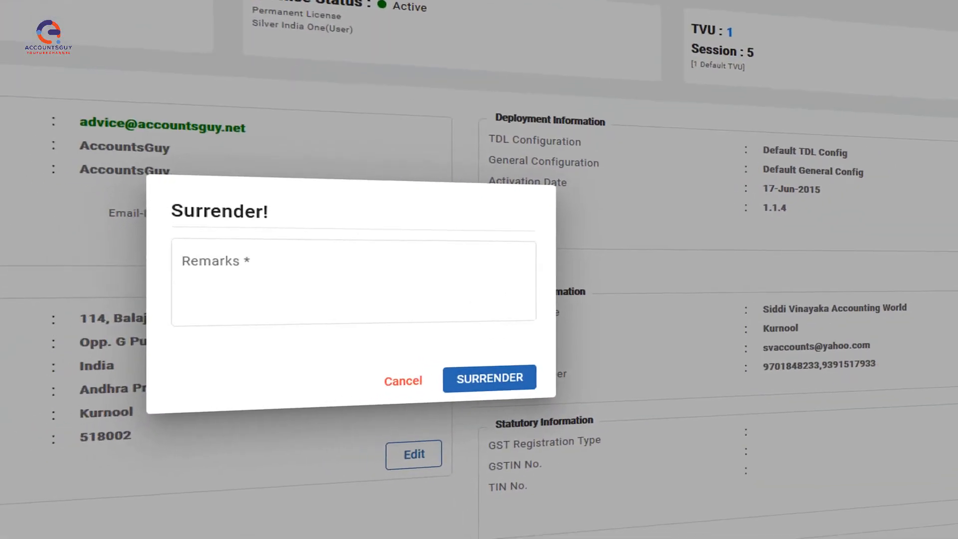
Step: Enter the remark 'Surrender from Tally Website' in the Surrender dialog
click(489, 378)
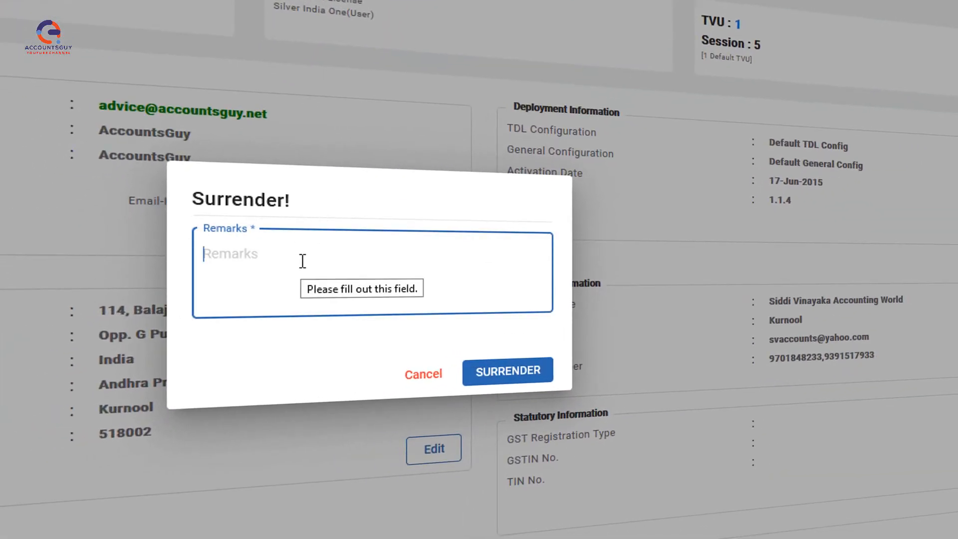
text(Surrender from T)
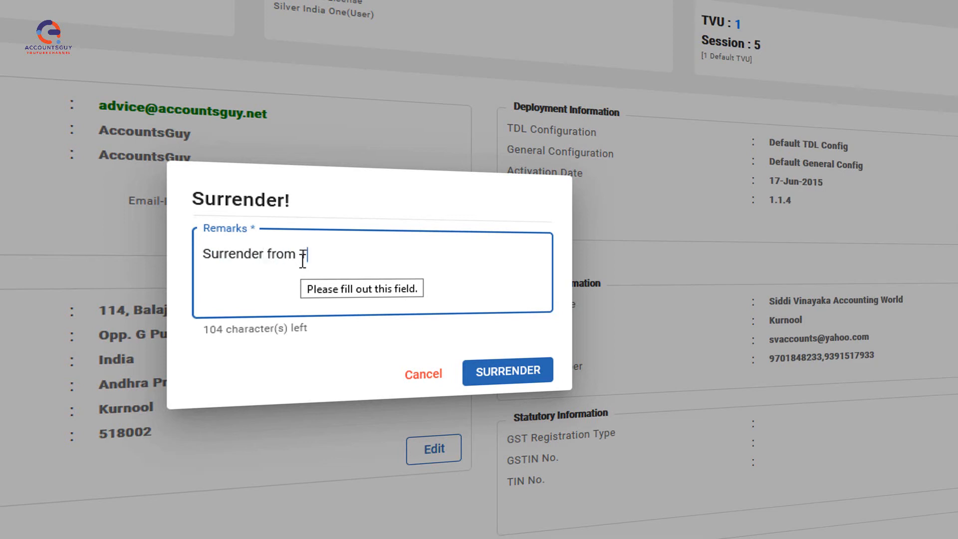
text(ally Website)
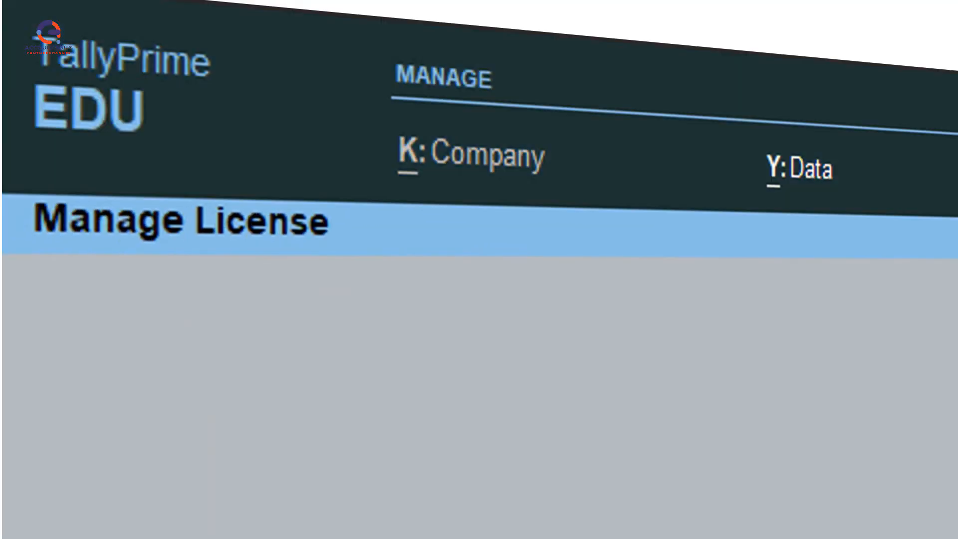
Step: View License Information confirming Educational Mode with No License and the Silver license as past
click(182, 219)
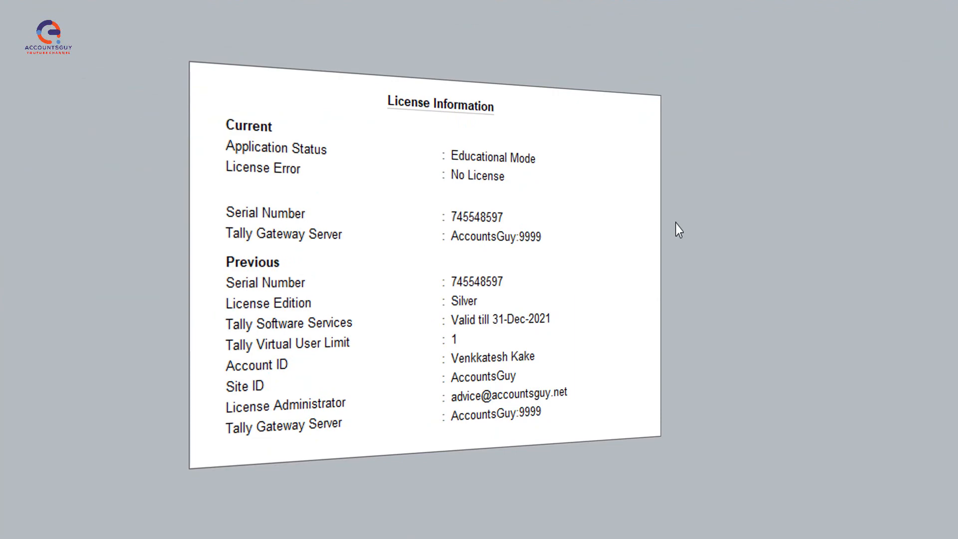